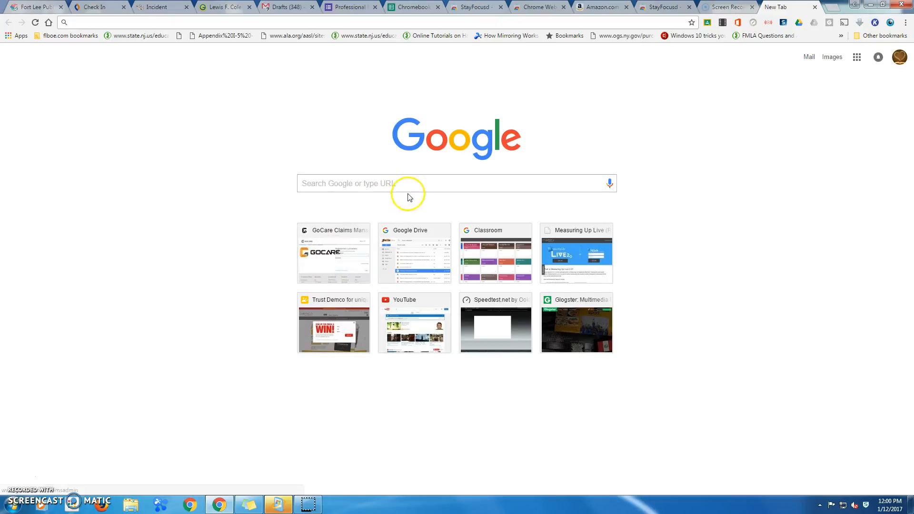
pyautogui.moveTo(864, 25)
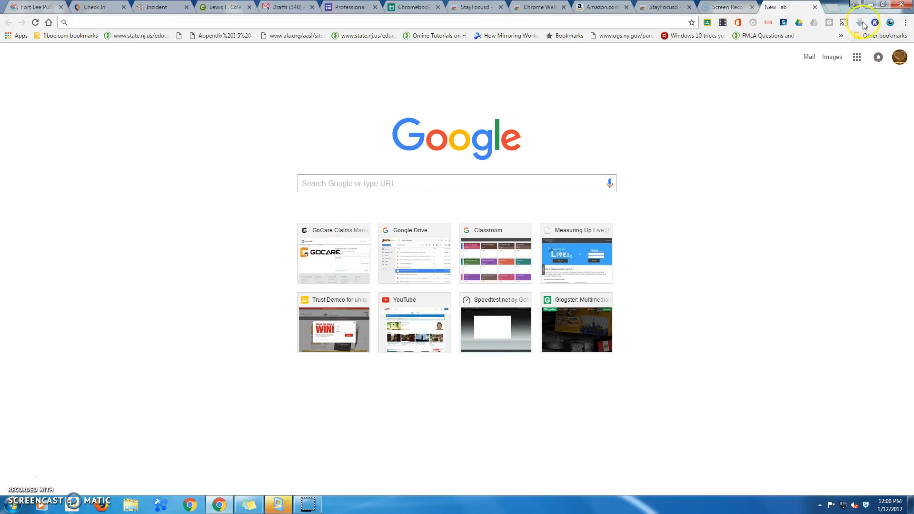
pyautogui.moveTo(611, 22)
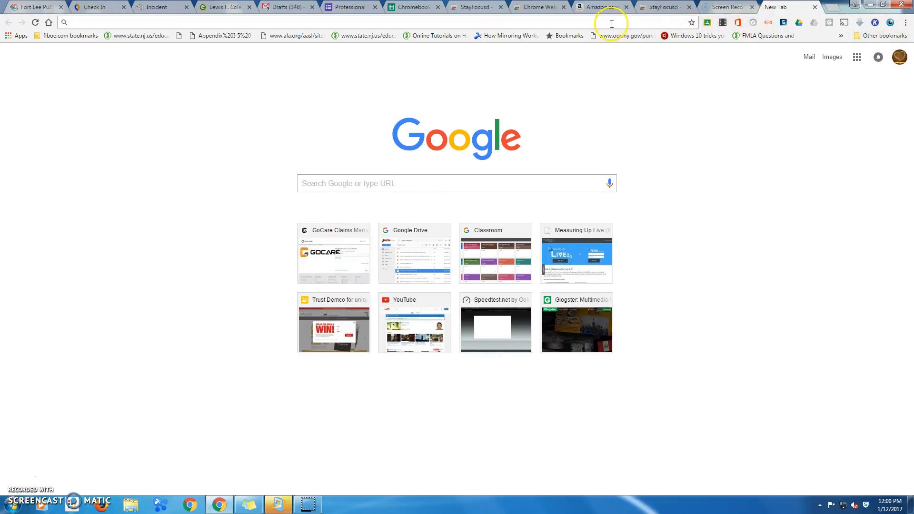
pyautogui.moveTo(702, 28)
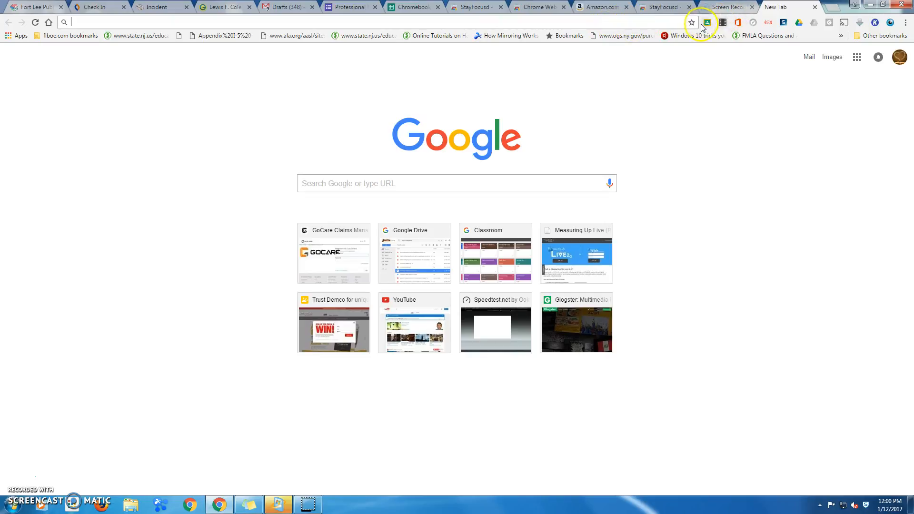
pyautogui.moveTo(844, 21)
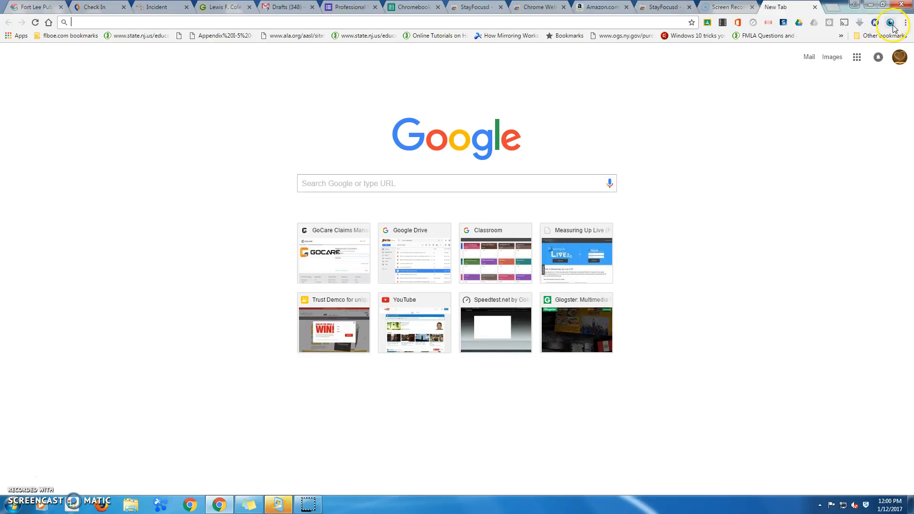
pyautogui.moveTo(889, 30)
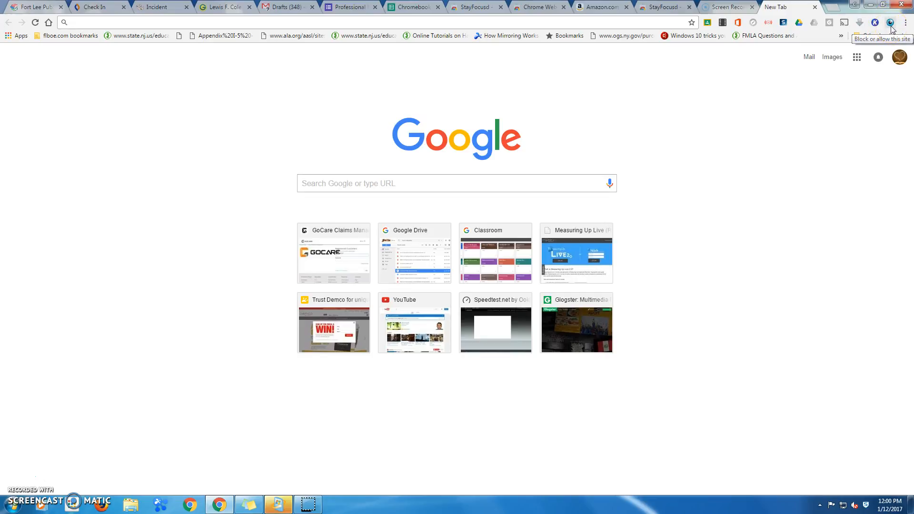
# Bring up the StayFocusd extension's context menu from the Chrome toolbar icon.
pyautogui.rightClick(890, 23)
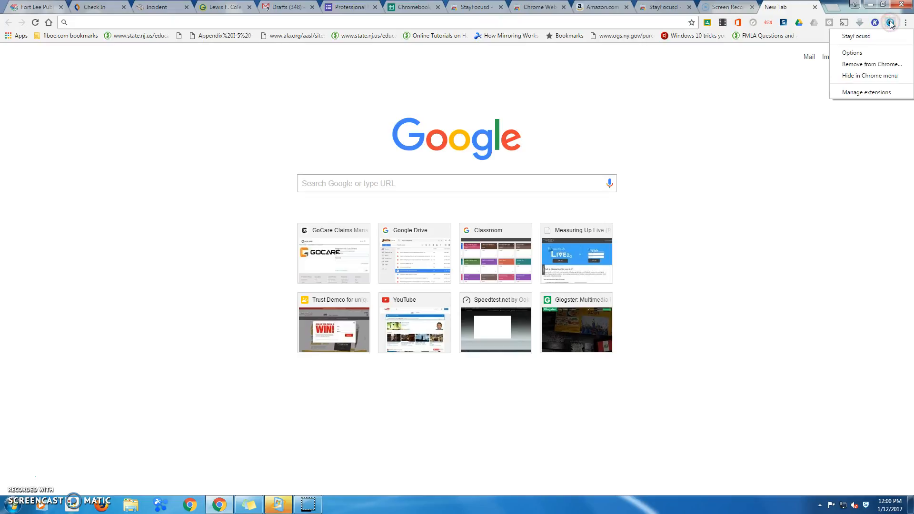
pyautogui.moveTo(851, 53)
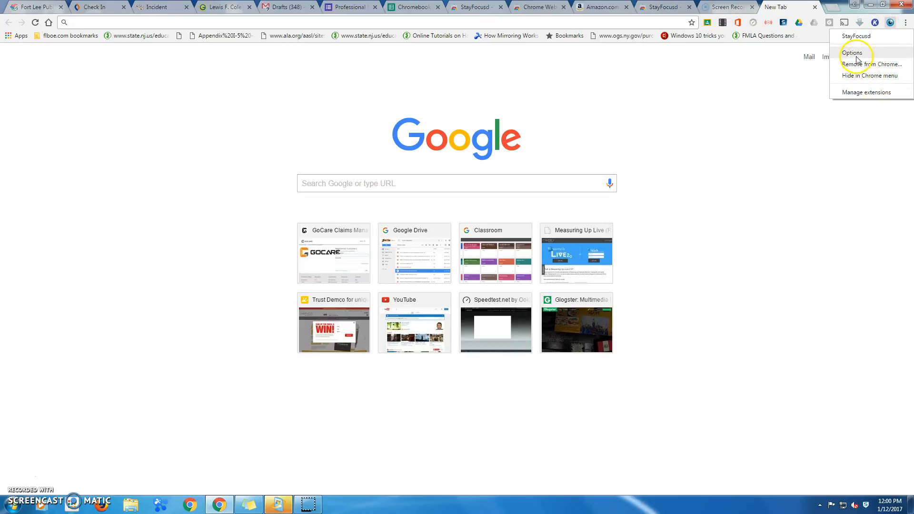
# Choose Options to reach the Max Time Allowed settings showing 10 minutes per day.
pyautogui.click(851, 52)
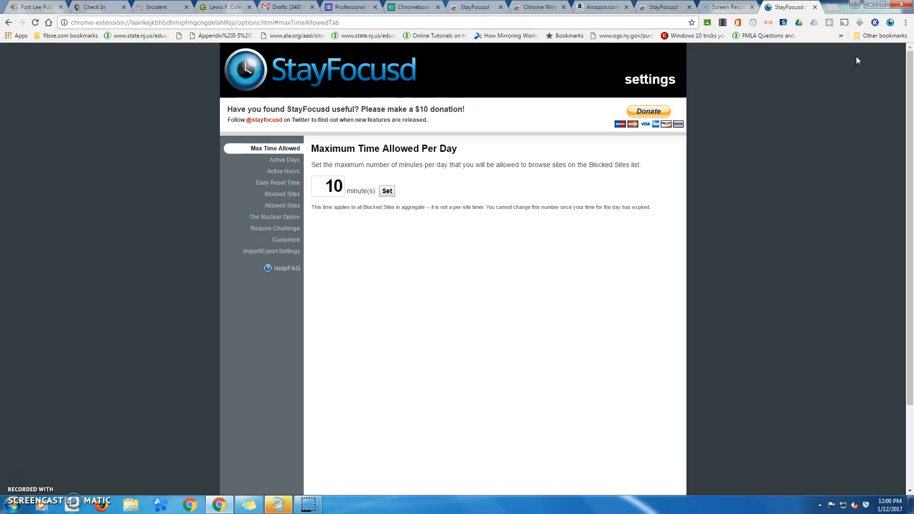
pyautogui.moveTo(164, 144)
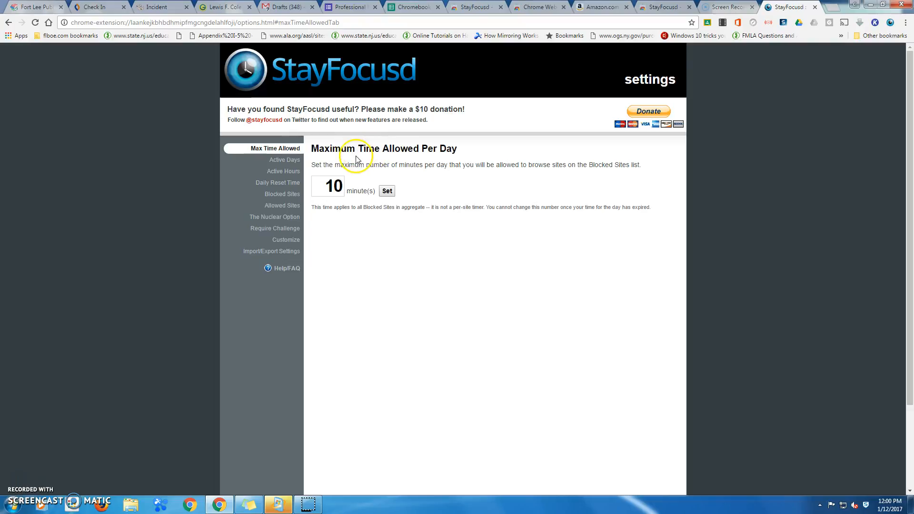
pyautogui.moveTo(438, 165)
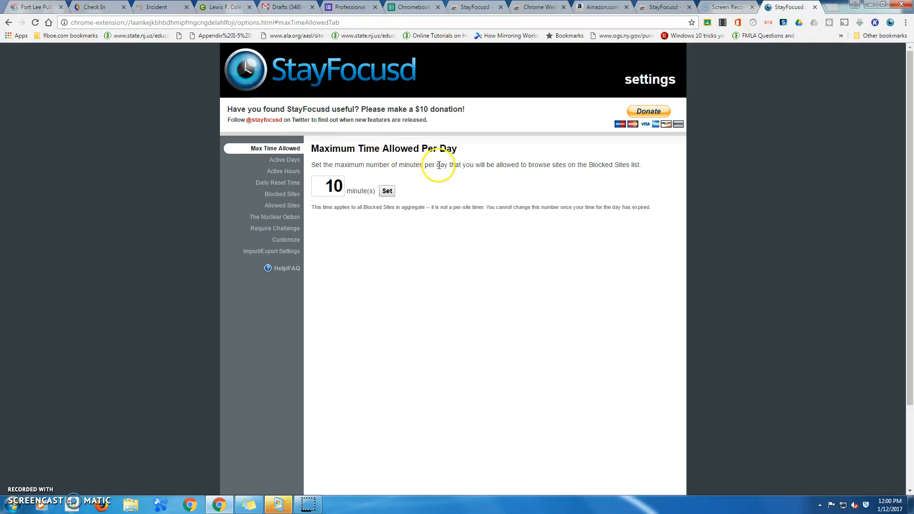
pyautogui.moveTo(485, 167)
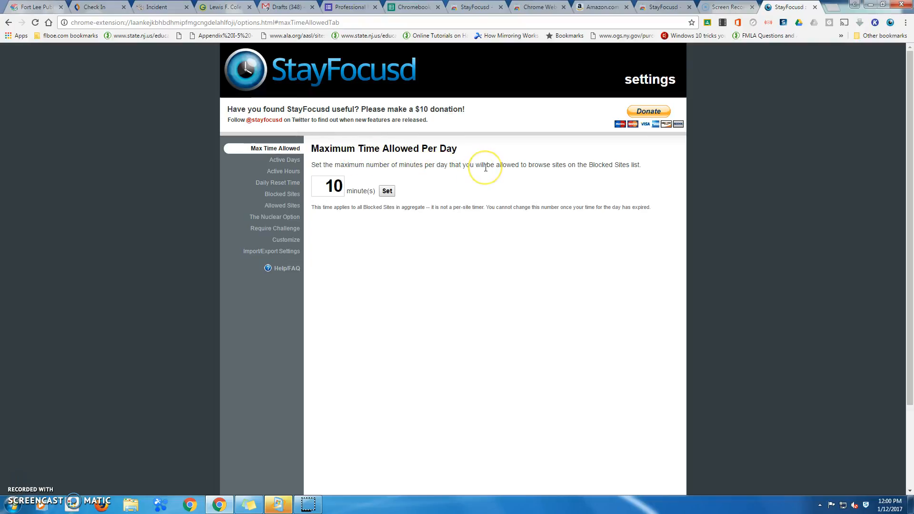
pyautogui.moveTo(485, 170)
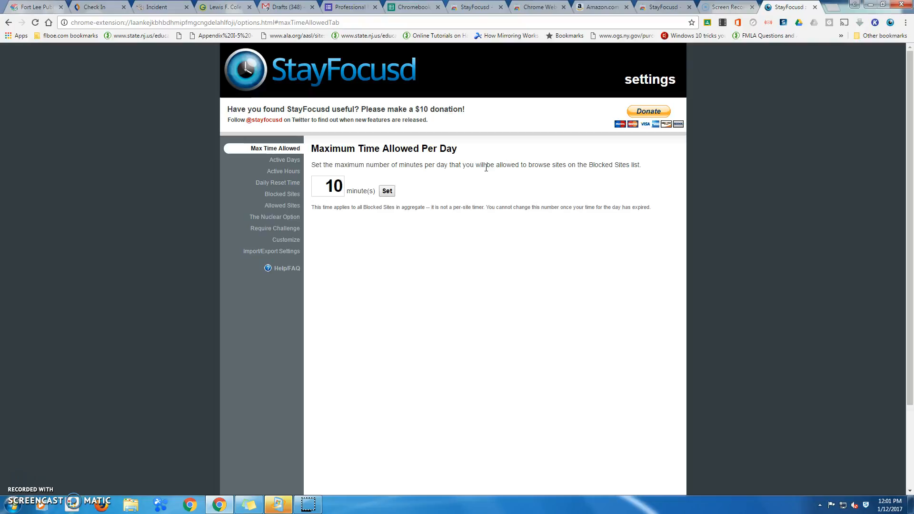
pyautogui.moveTo(478, 165)
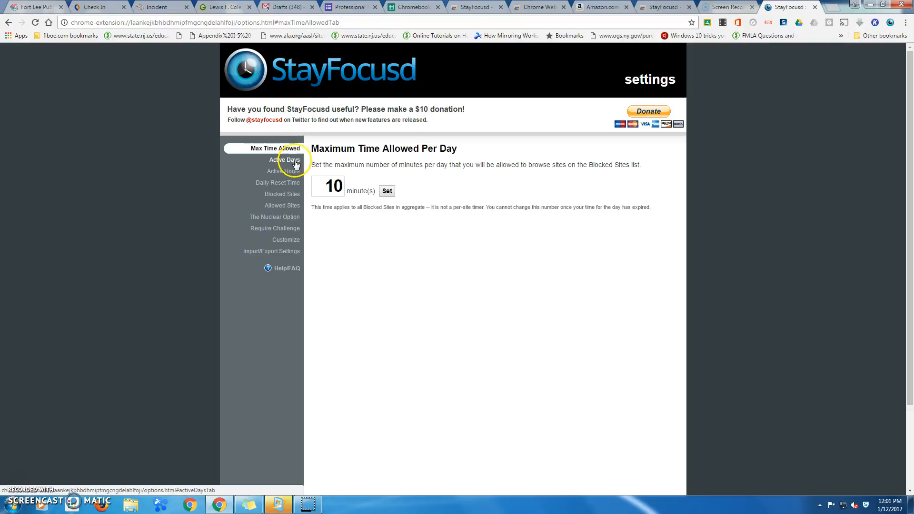
# View the empty Blocked Sites list, then move on to the Allowed Sites section.
pyautogui.click(282, 194)
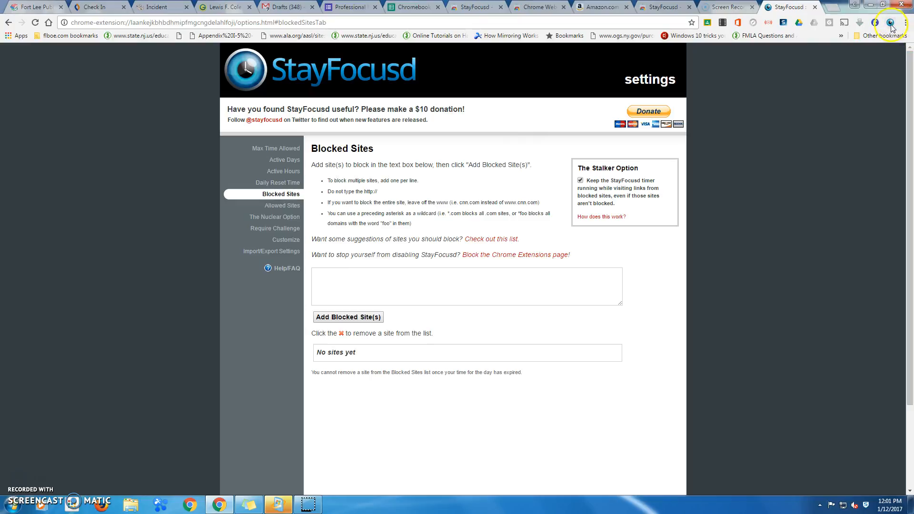
pyautogui.moveTo(907, 26)
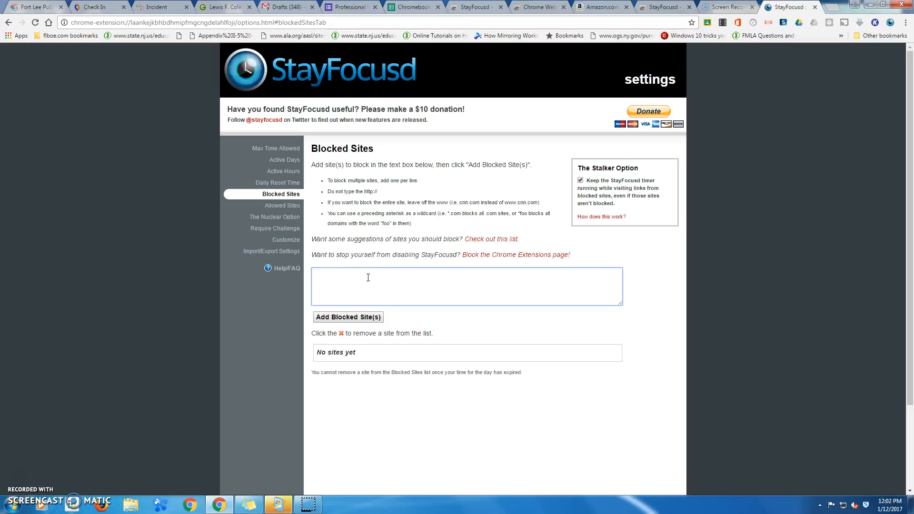
pyautogui.moveTo(365, 191)
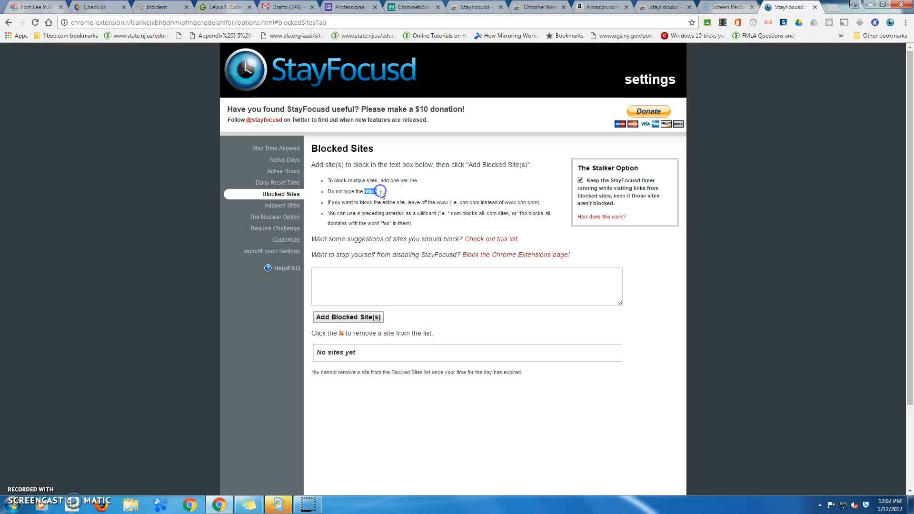
pyautogui.moveTo(380, 192)
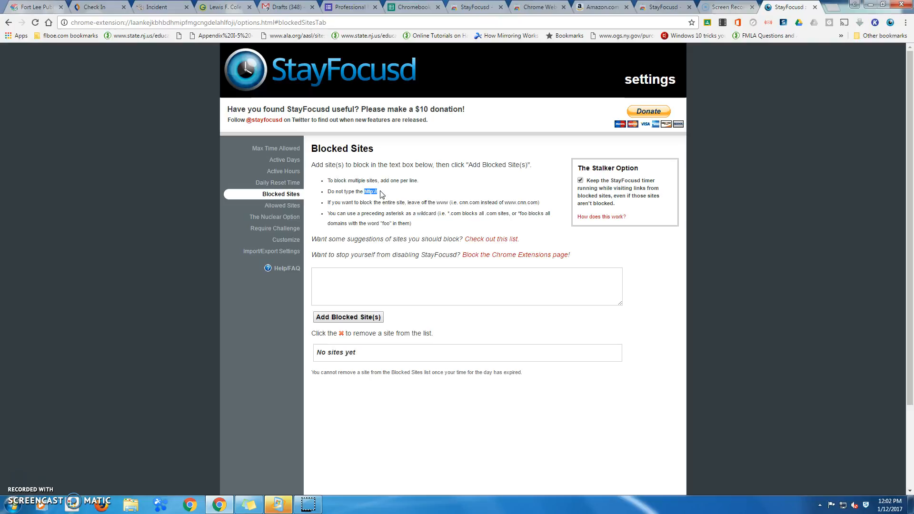
pyautogui.moveTo(383, 209)
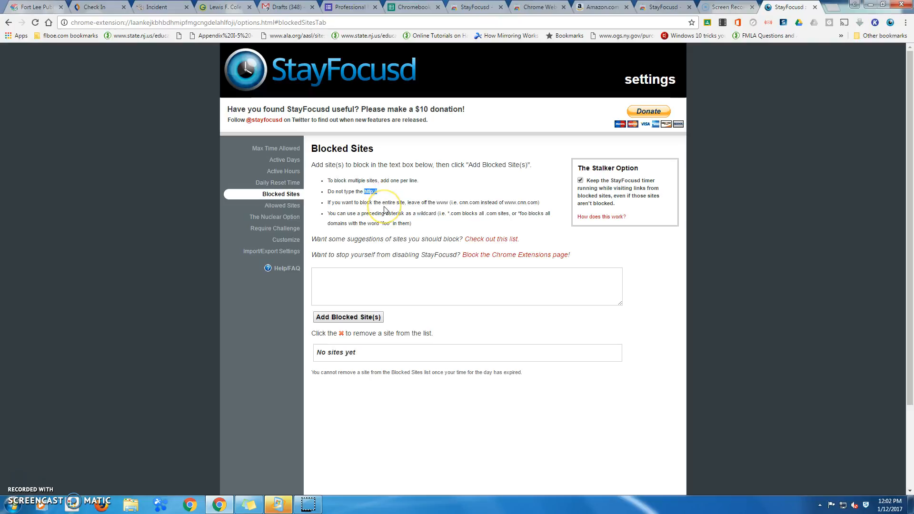
pyautogui.moveTo(383, 211)
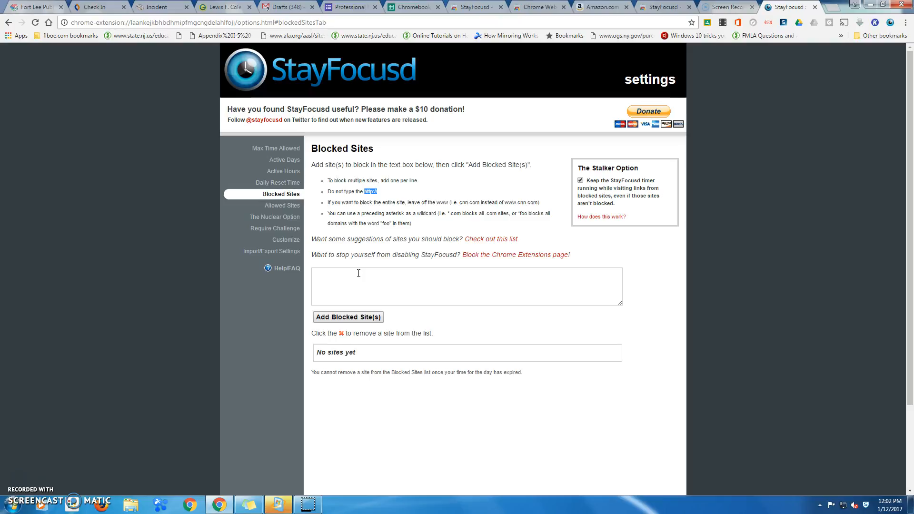
pyautogui.click(282, 206)
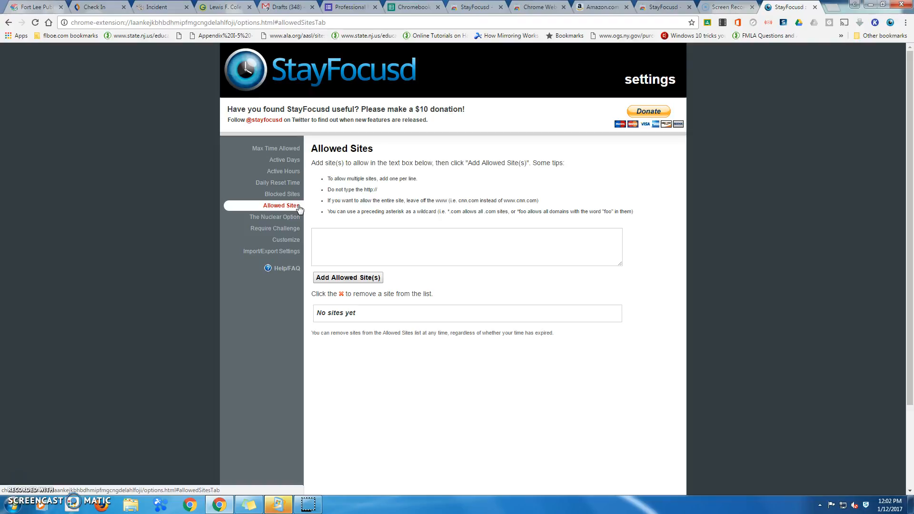
pyautogui.moveTo(331, 200)
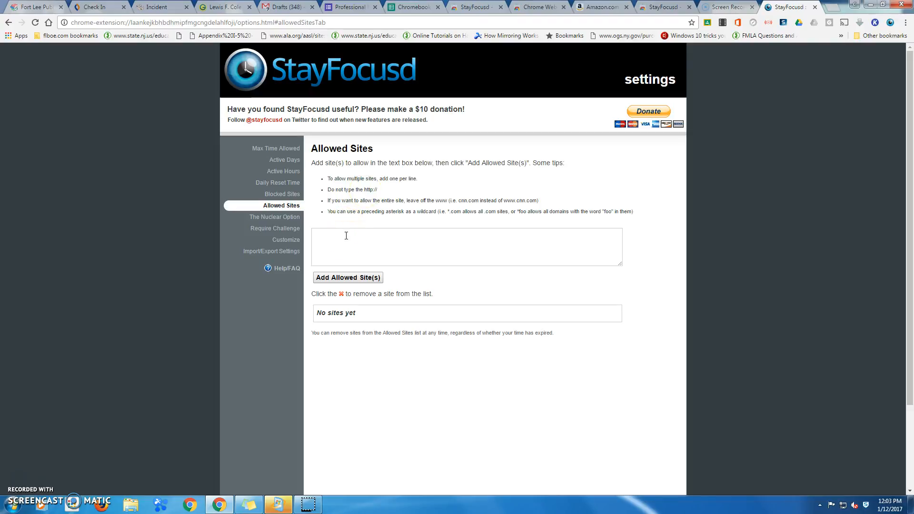
pyautogui.moveTo(274, 217)
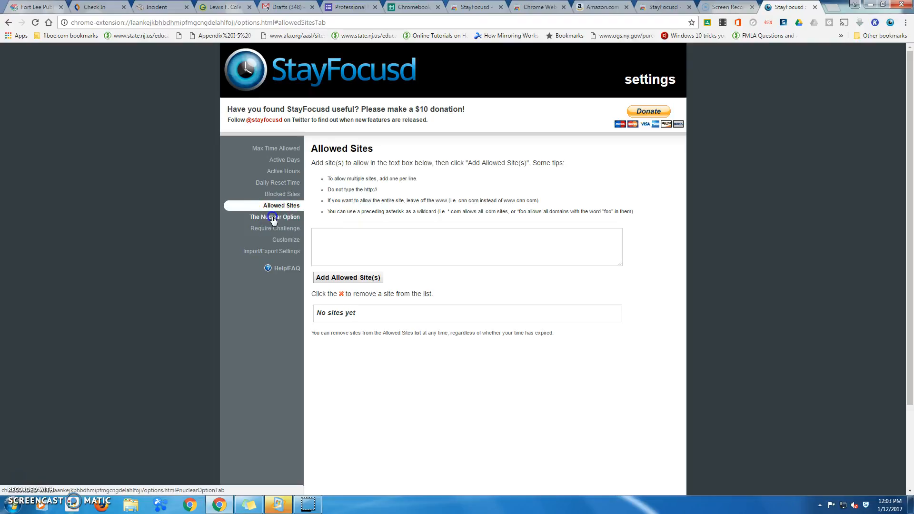
# Switch to The Nuclear Option page, defaulting to blocking all sites for 1 hour.
pyautogui.click(274, 219)
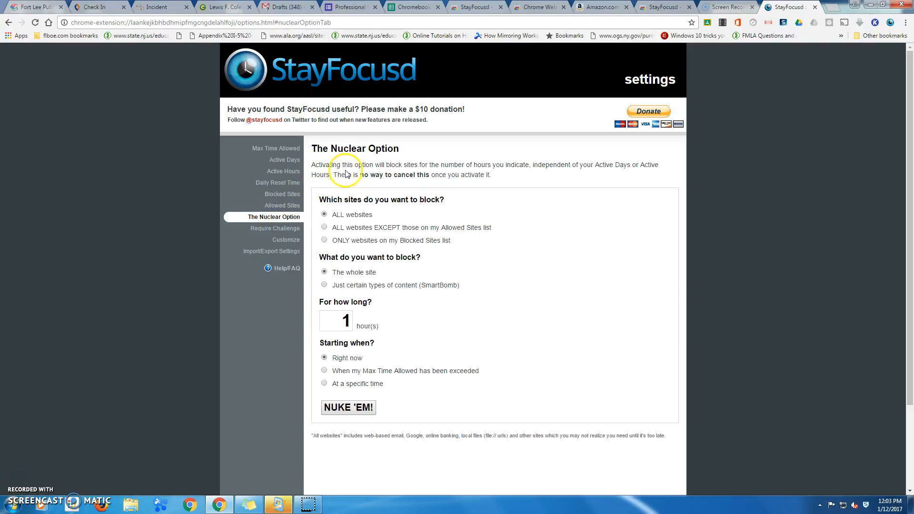
pyautogui.moveTo(442, 175)
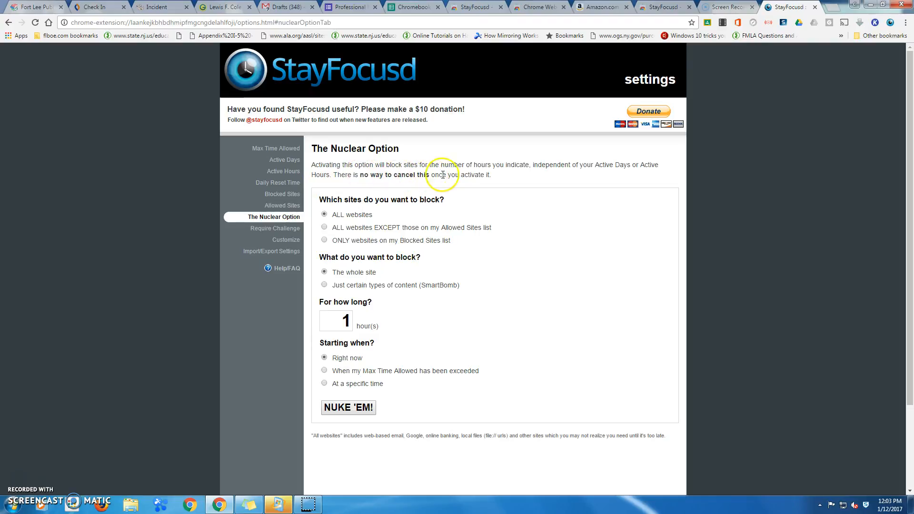
pyautogui.moveTo(571, 172)
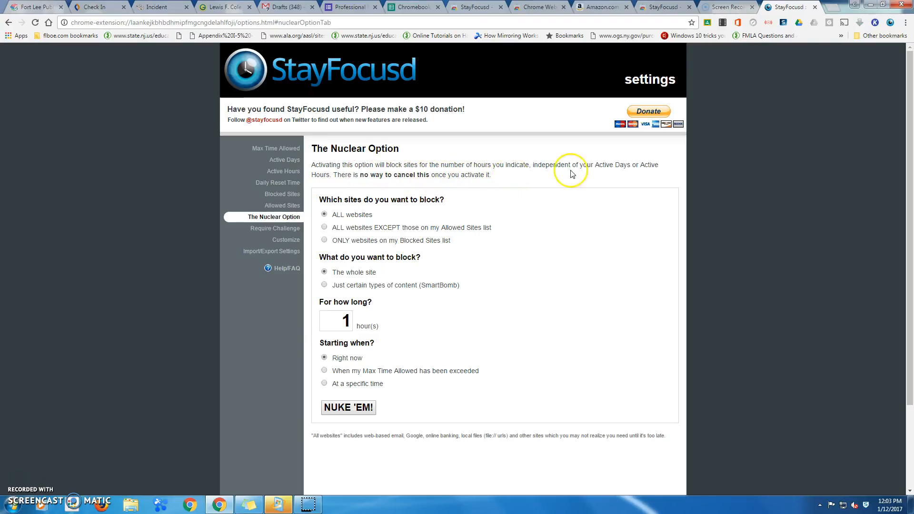
pyautogui.moveTo(308, 192)
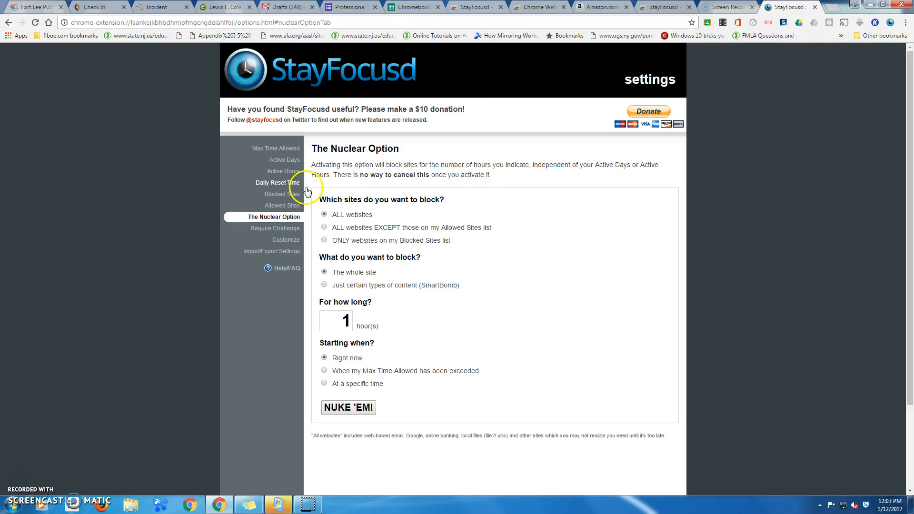
pyautogui.moveTo(440, 187)
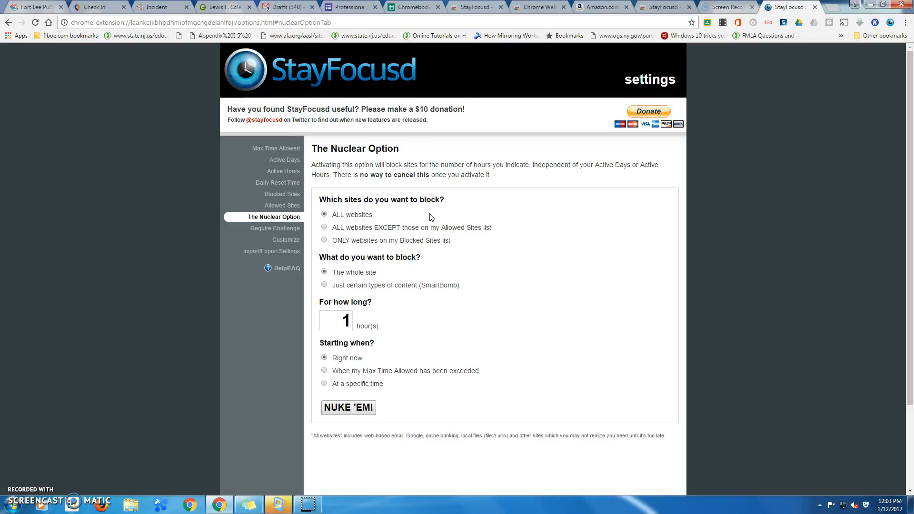
pyautogui.moveTo(359, 236)
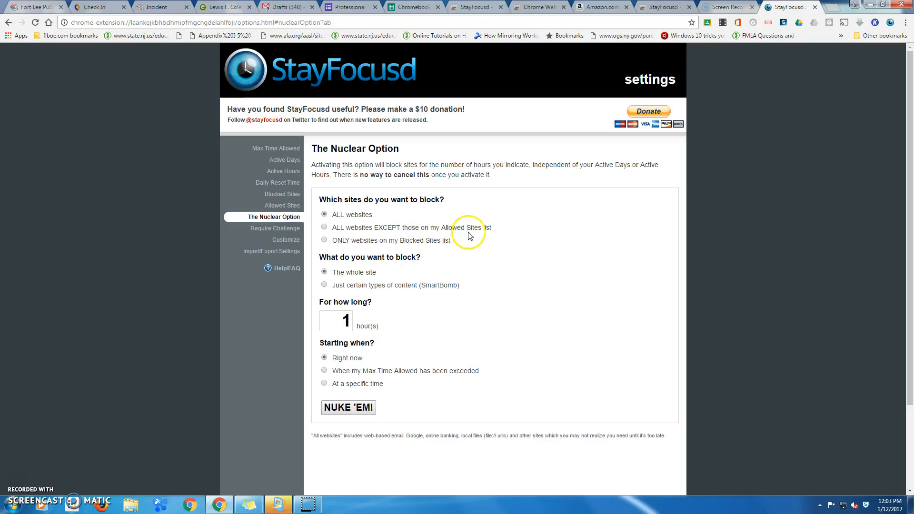
pyautogui.moveTo(488, 238)
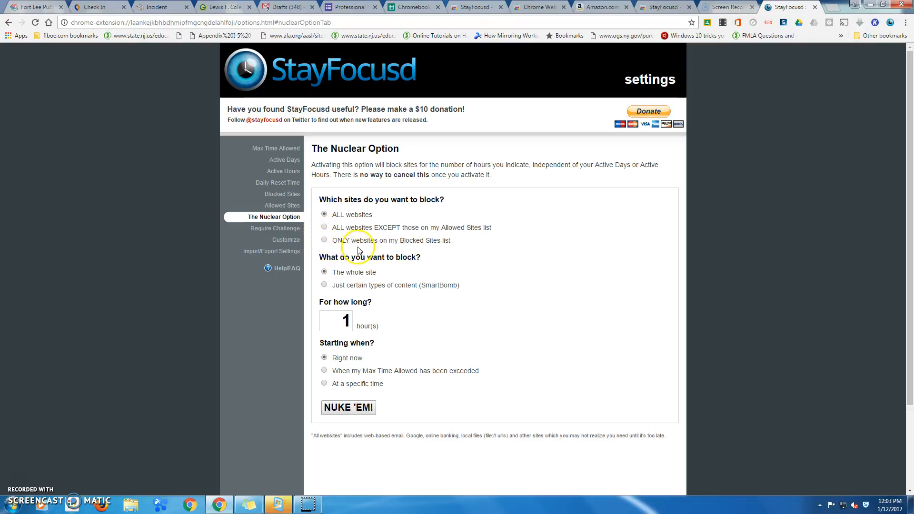
pyautogui.moveTo(459, 246)
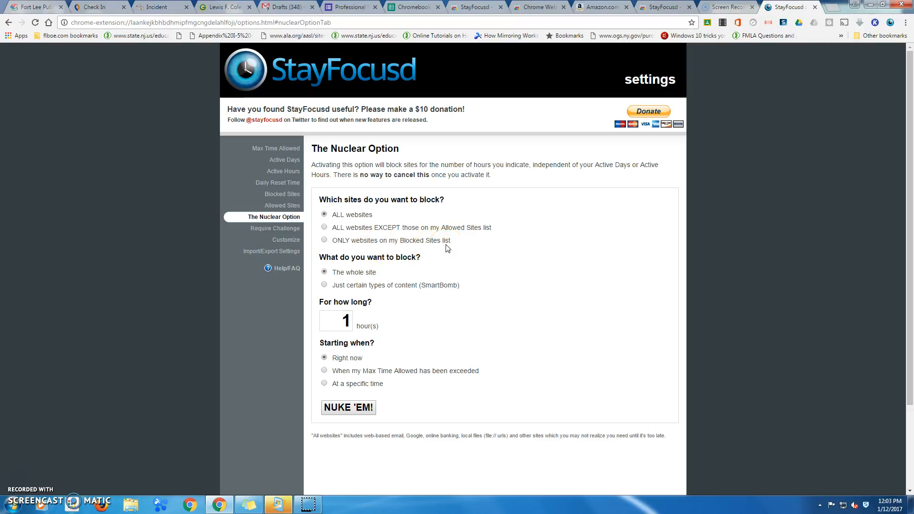
pyautogui.moveTo(393, 249)
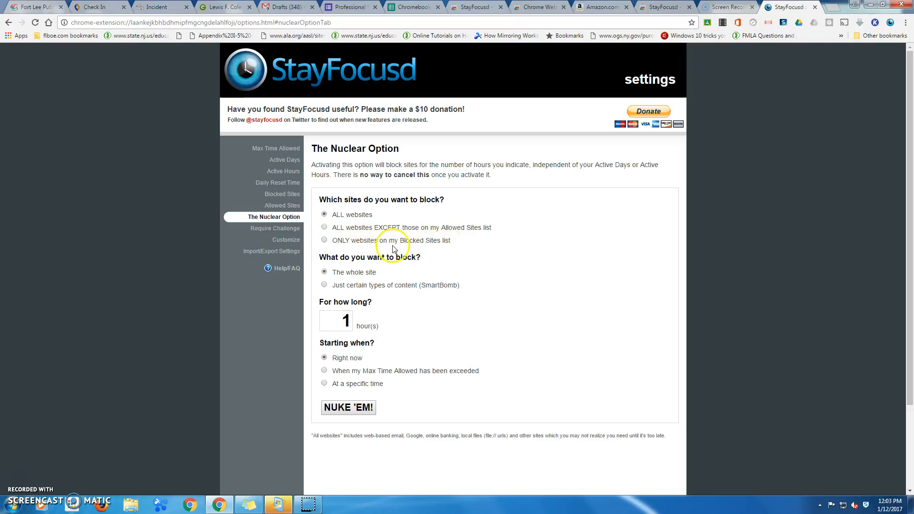
pyautogui.moveTo(440, 245)
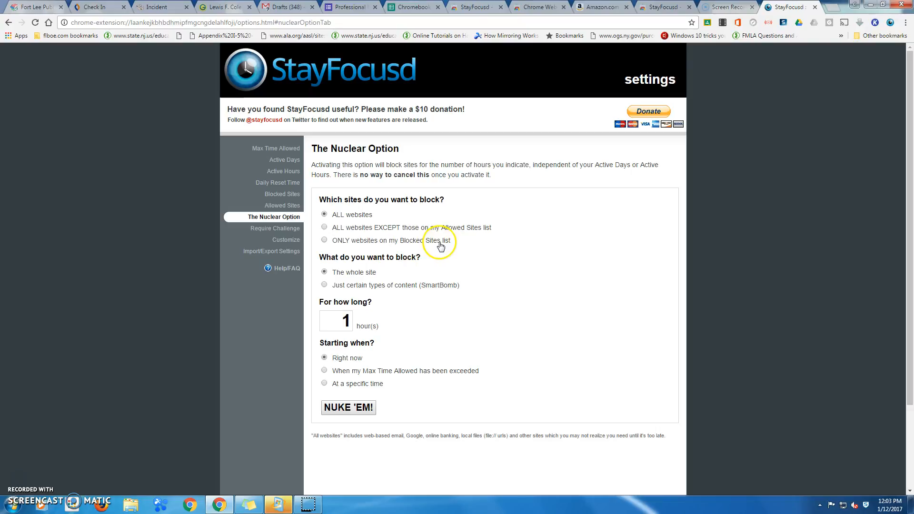
pyautogui.moveTo(378, 233)
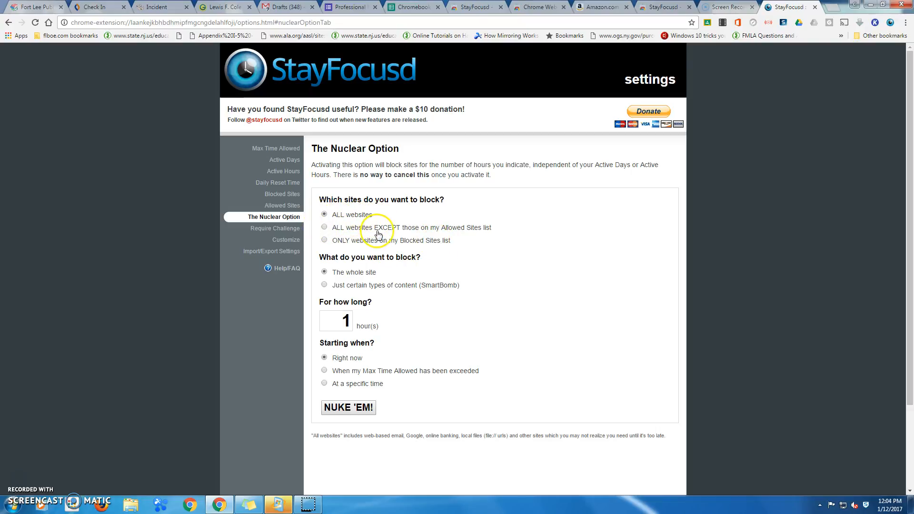
pyautogui.moveTo(369, 235)
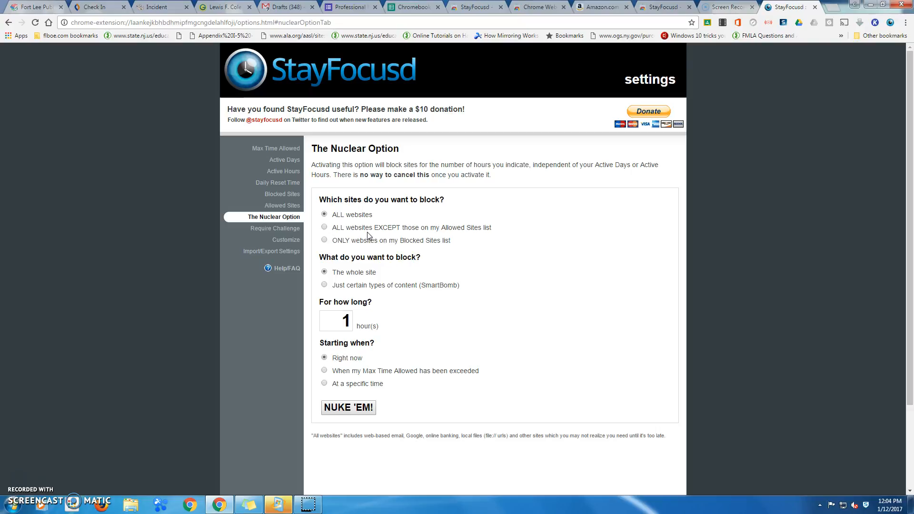
pyautogui.moveTo(401, 239)
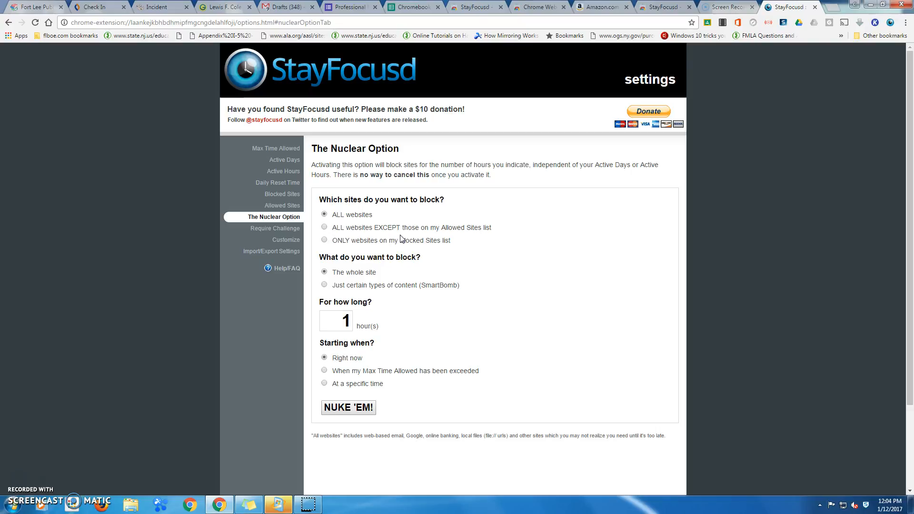
pyautogui.moveTo(371, 194)
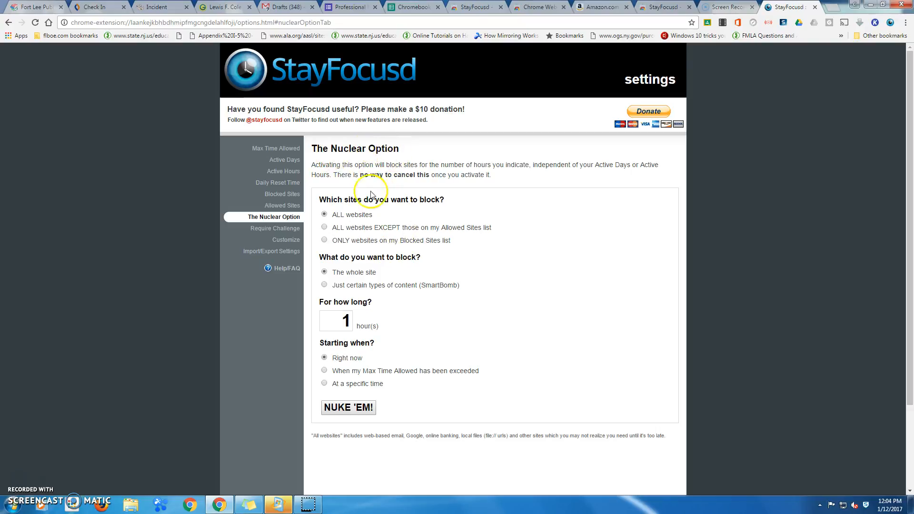
pyautogui.moveTo(343, 245)
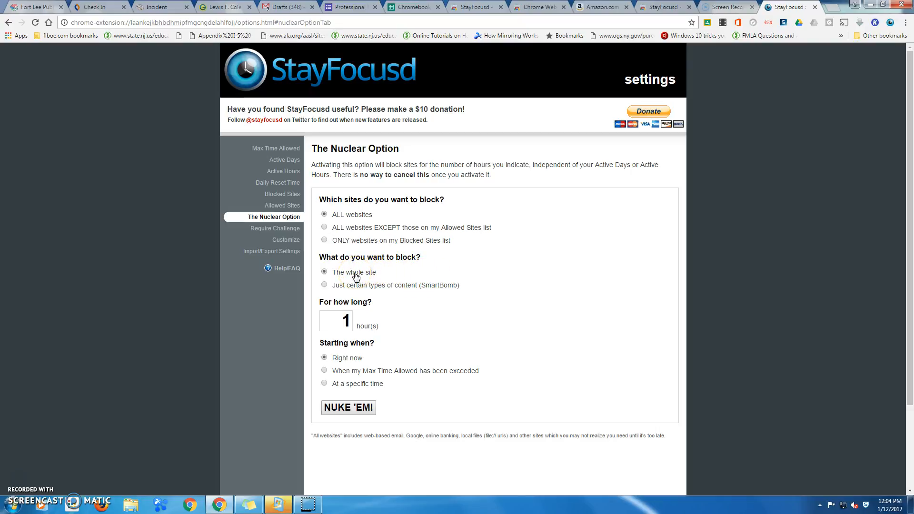
pyautogui.moveTo(405, 294)
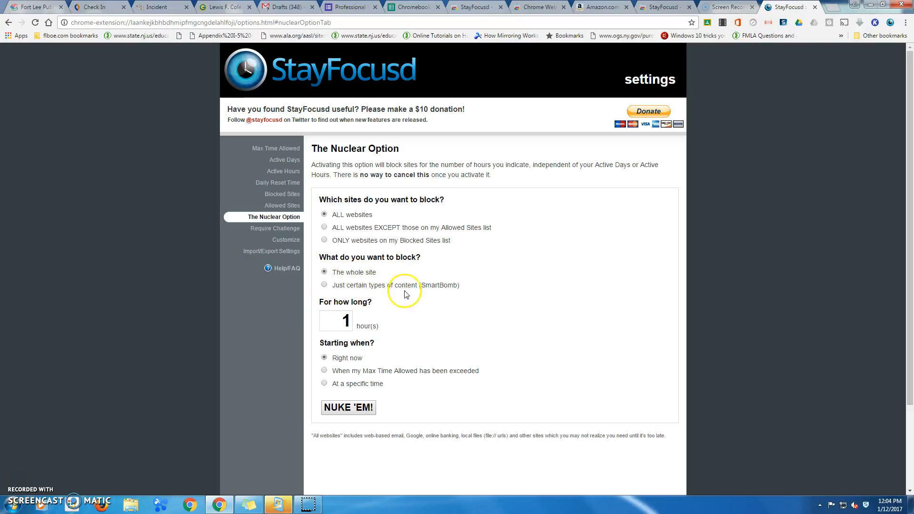
pyautogui.moveTo(437, 291)
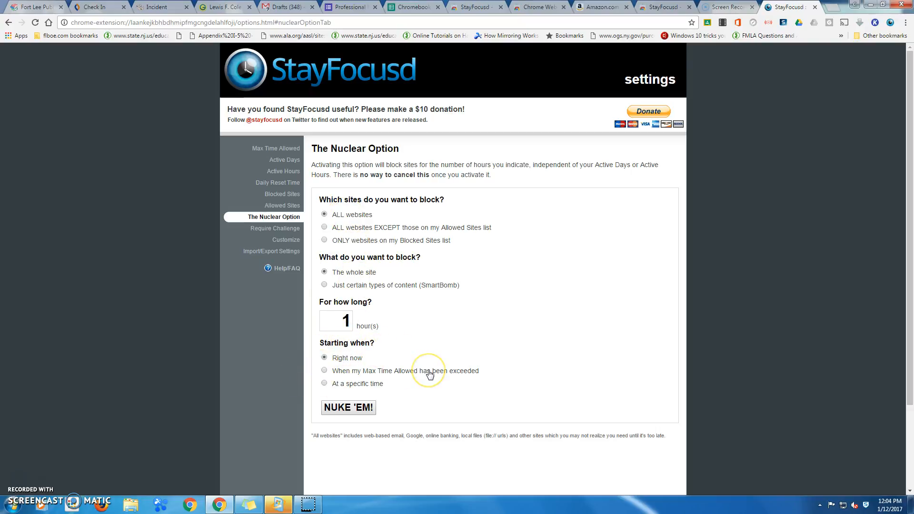
pyautogui.moveTo(374, 384)
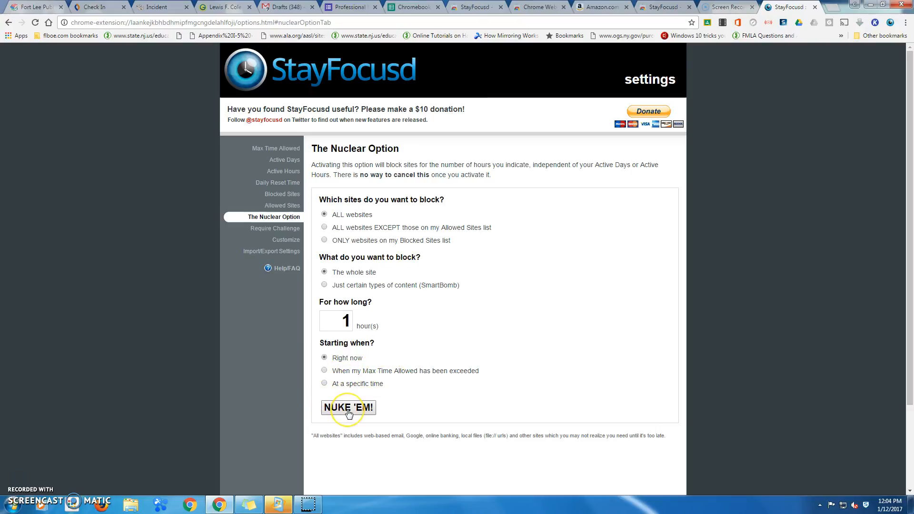
pyautogui.moveTo(280, 109)
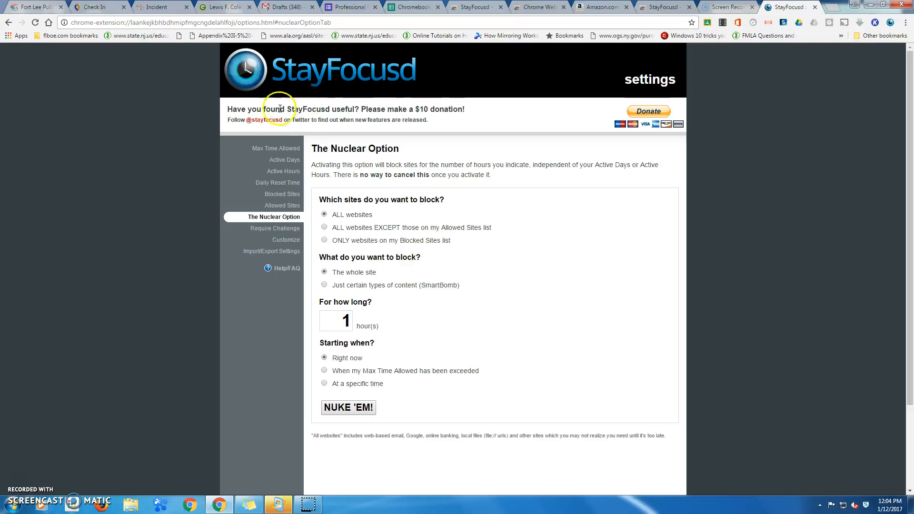
pyautogui.moveTo(495, 290)
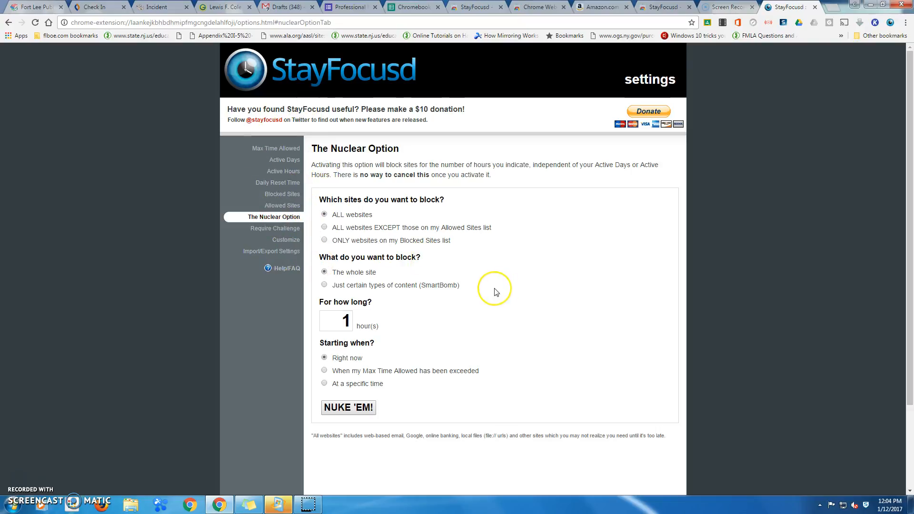
pyautogui.moveTo(282, 193)
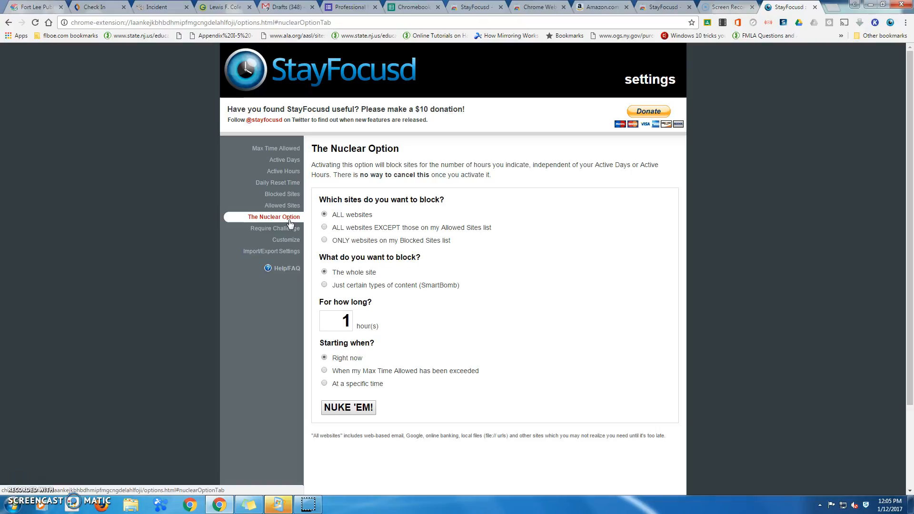
pyautogui.moveTo(519, 326)
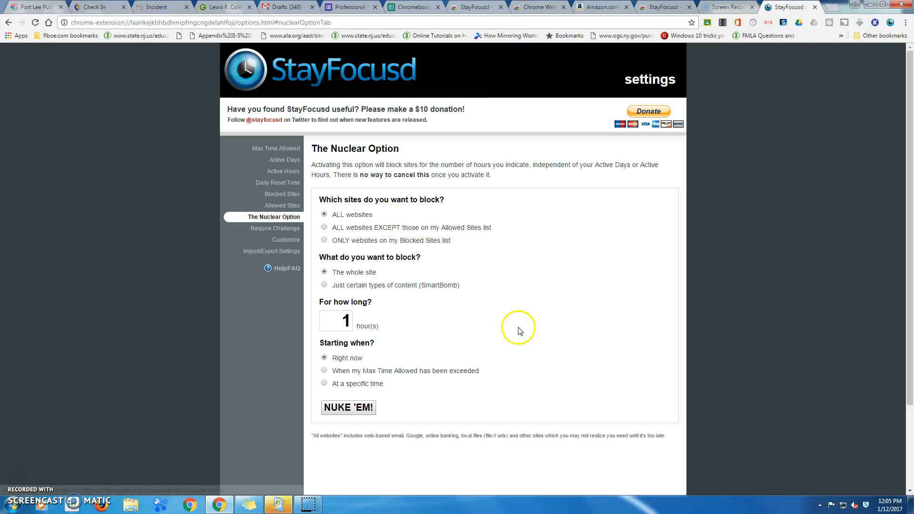
pyautogui.moveTo(538, 336)
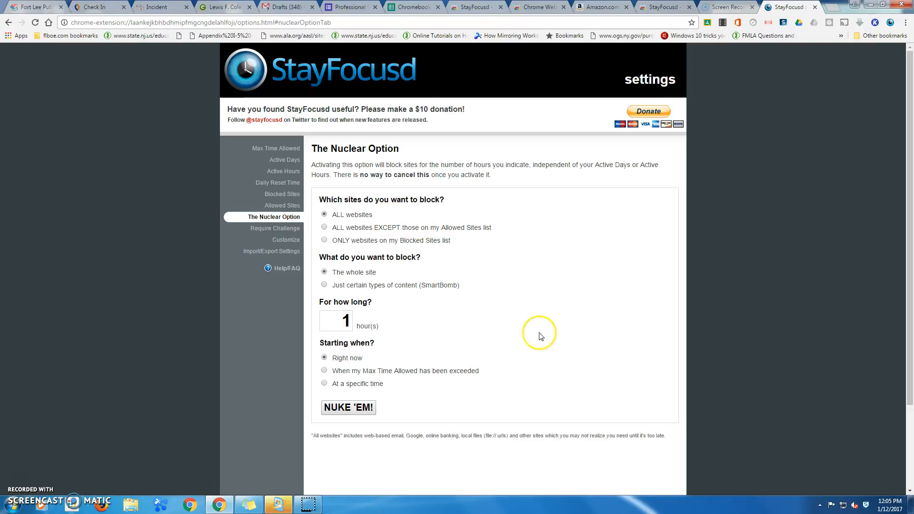